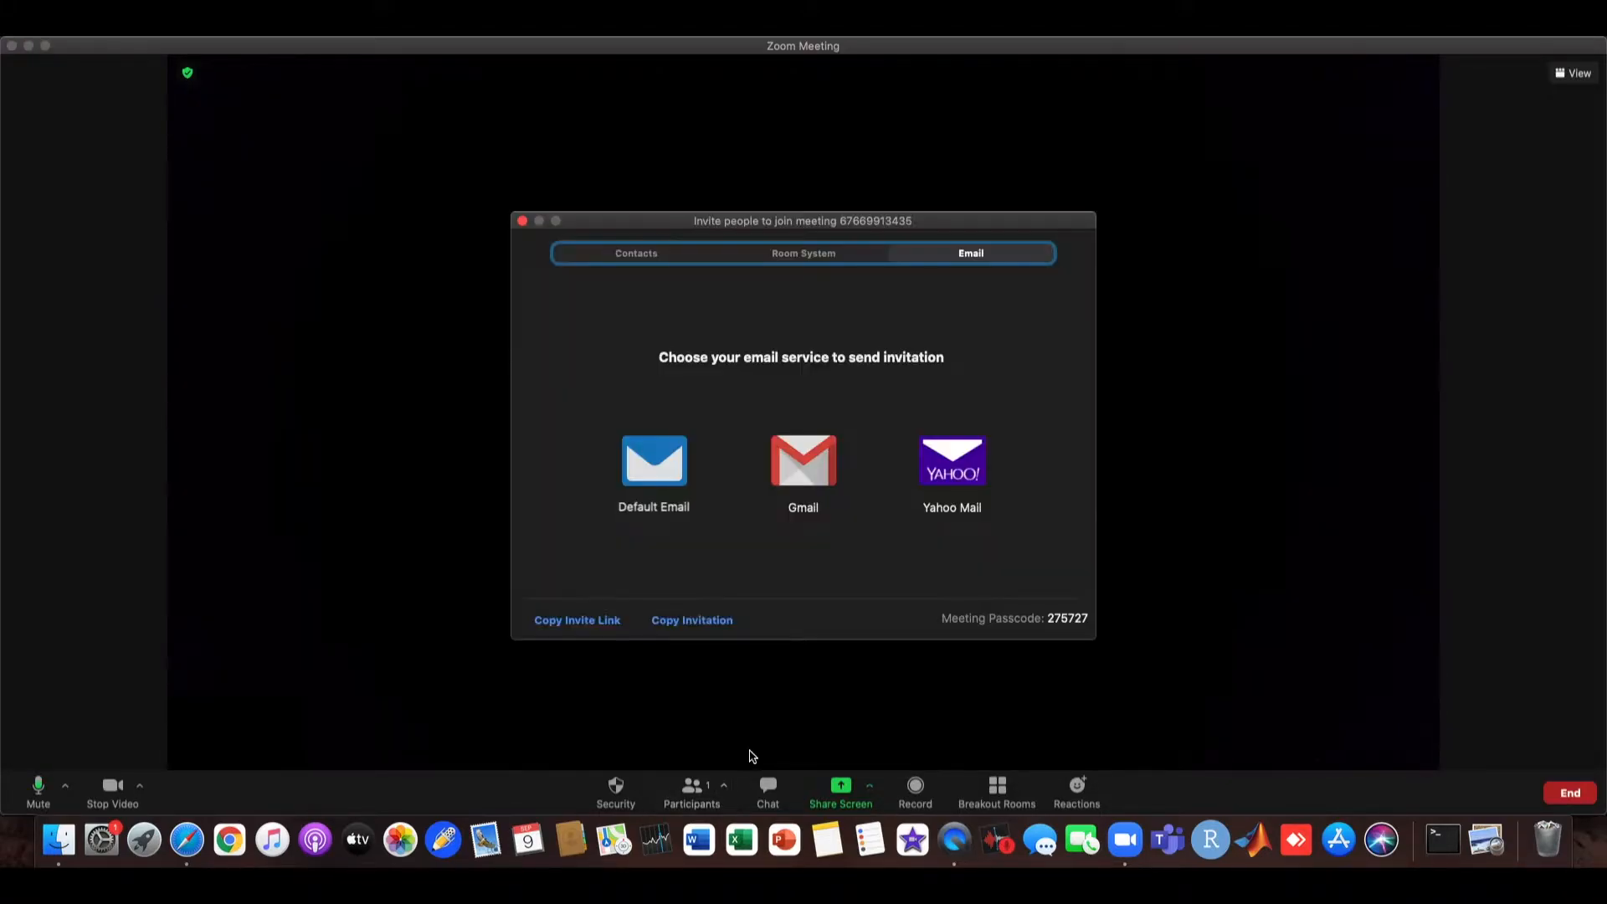
{"action": "mouse_move", "coordinate": [576, 620]}
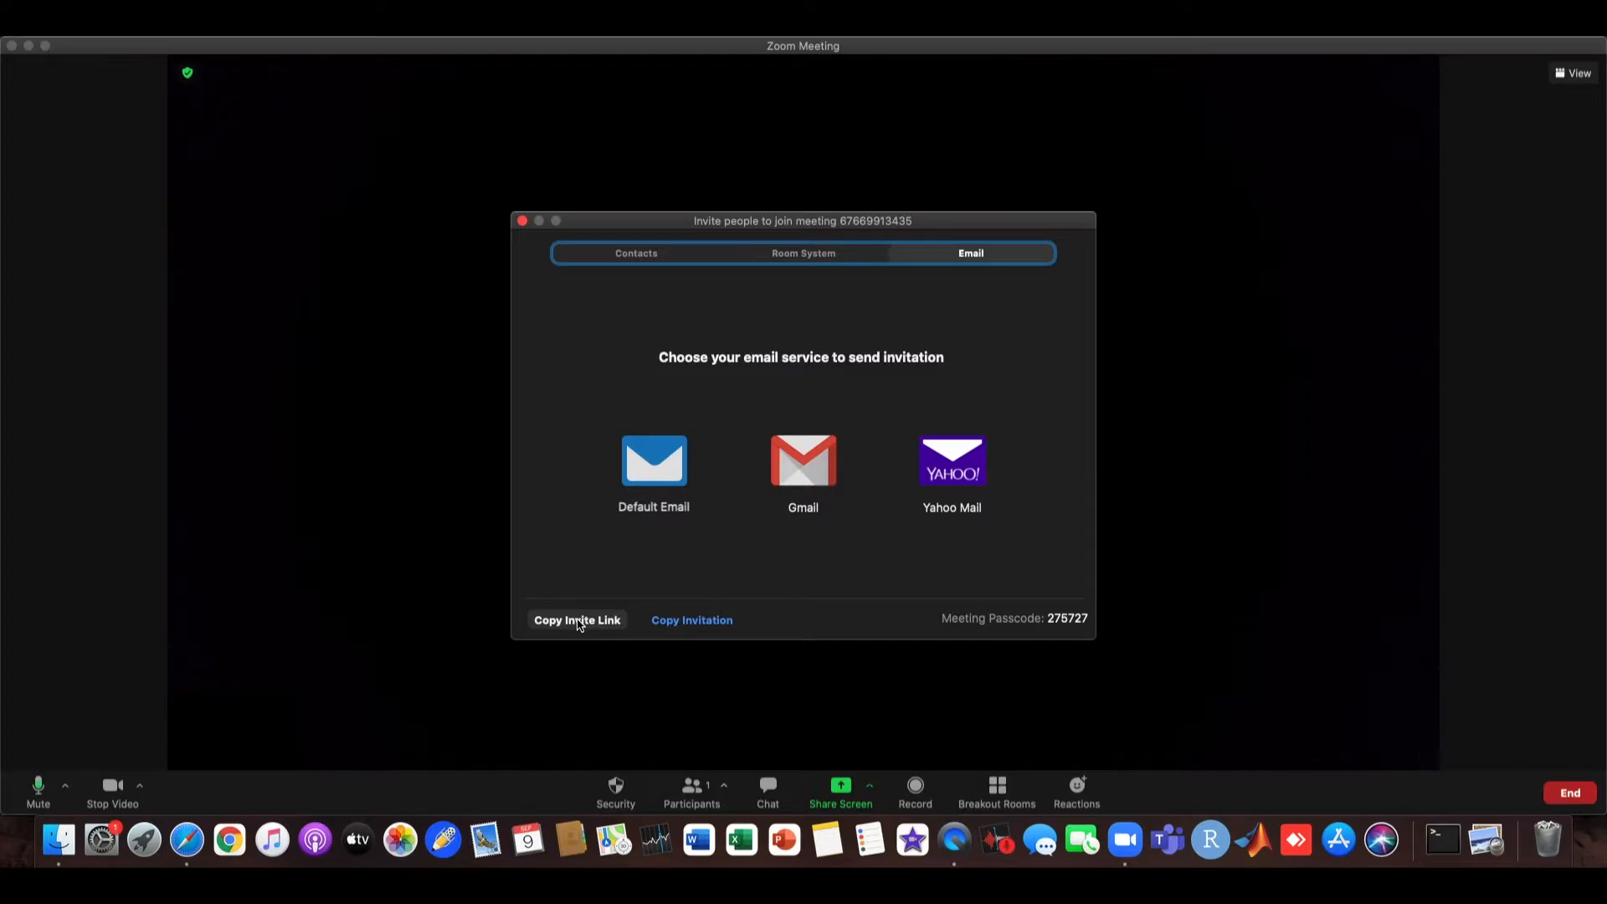
Step: Copy the current meeting's invite link from the Invite people window
{"action": "left_click", "coordinate": [577, 621]}
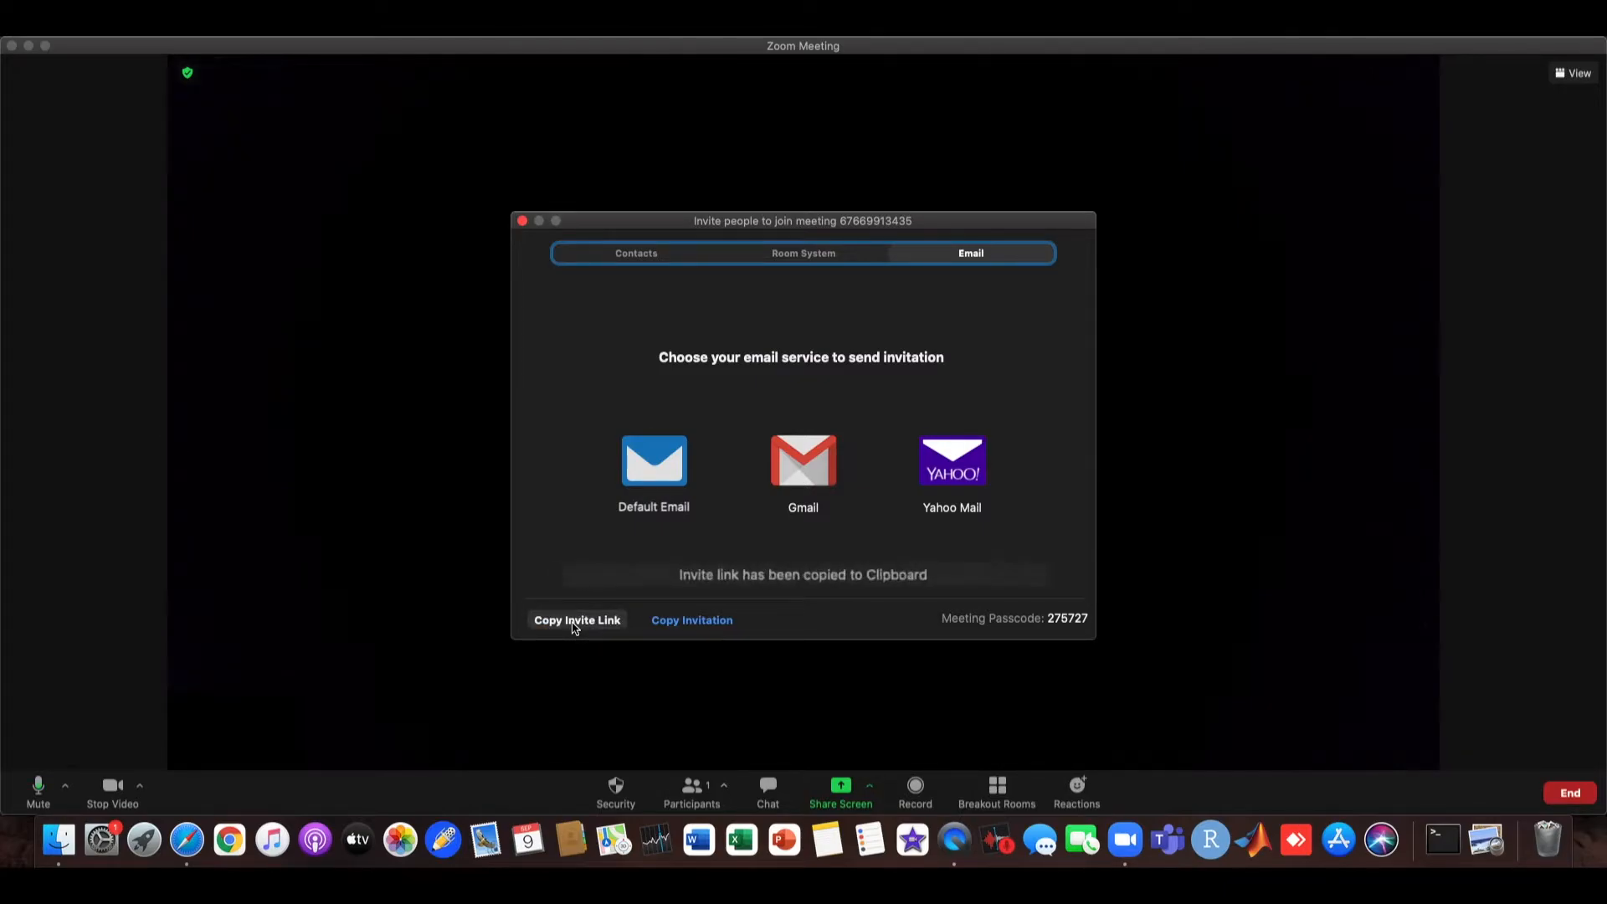
{"action": "left_click", "coordinate": [576, 621]}
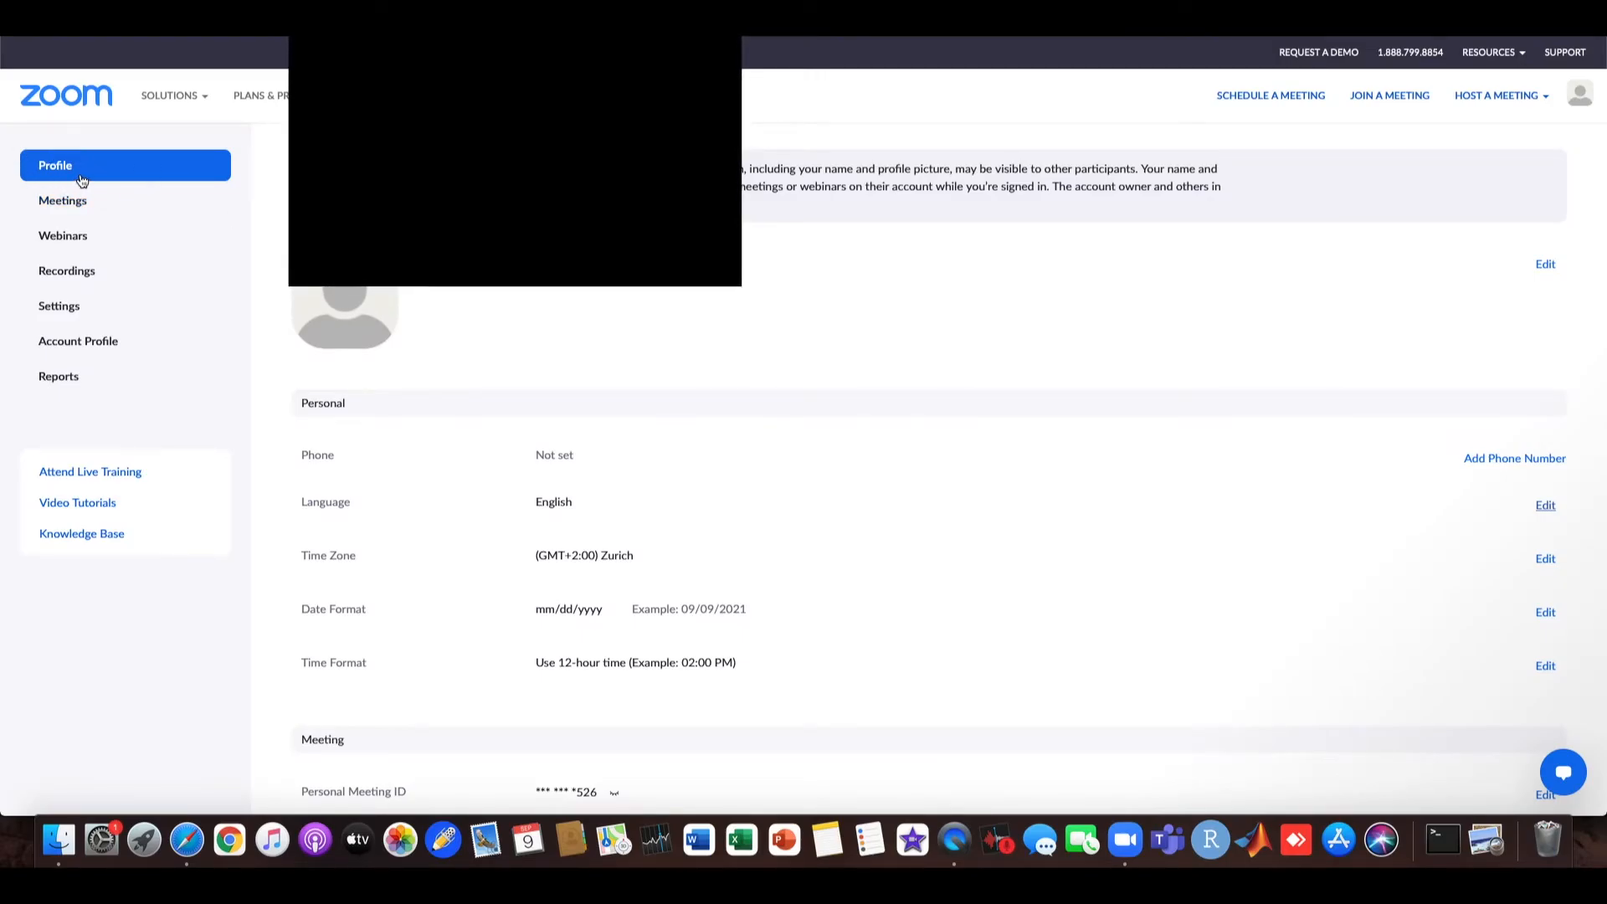
Step: Scroll the profile page down to the Meeting section with the Personal Meeting ID
{"action": "scroll", "scroll_direction": "down", "scroll_amount": 3}
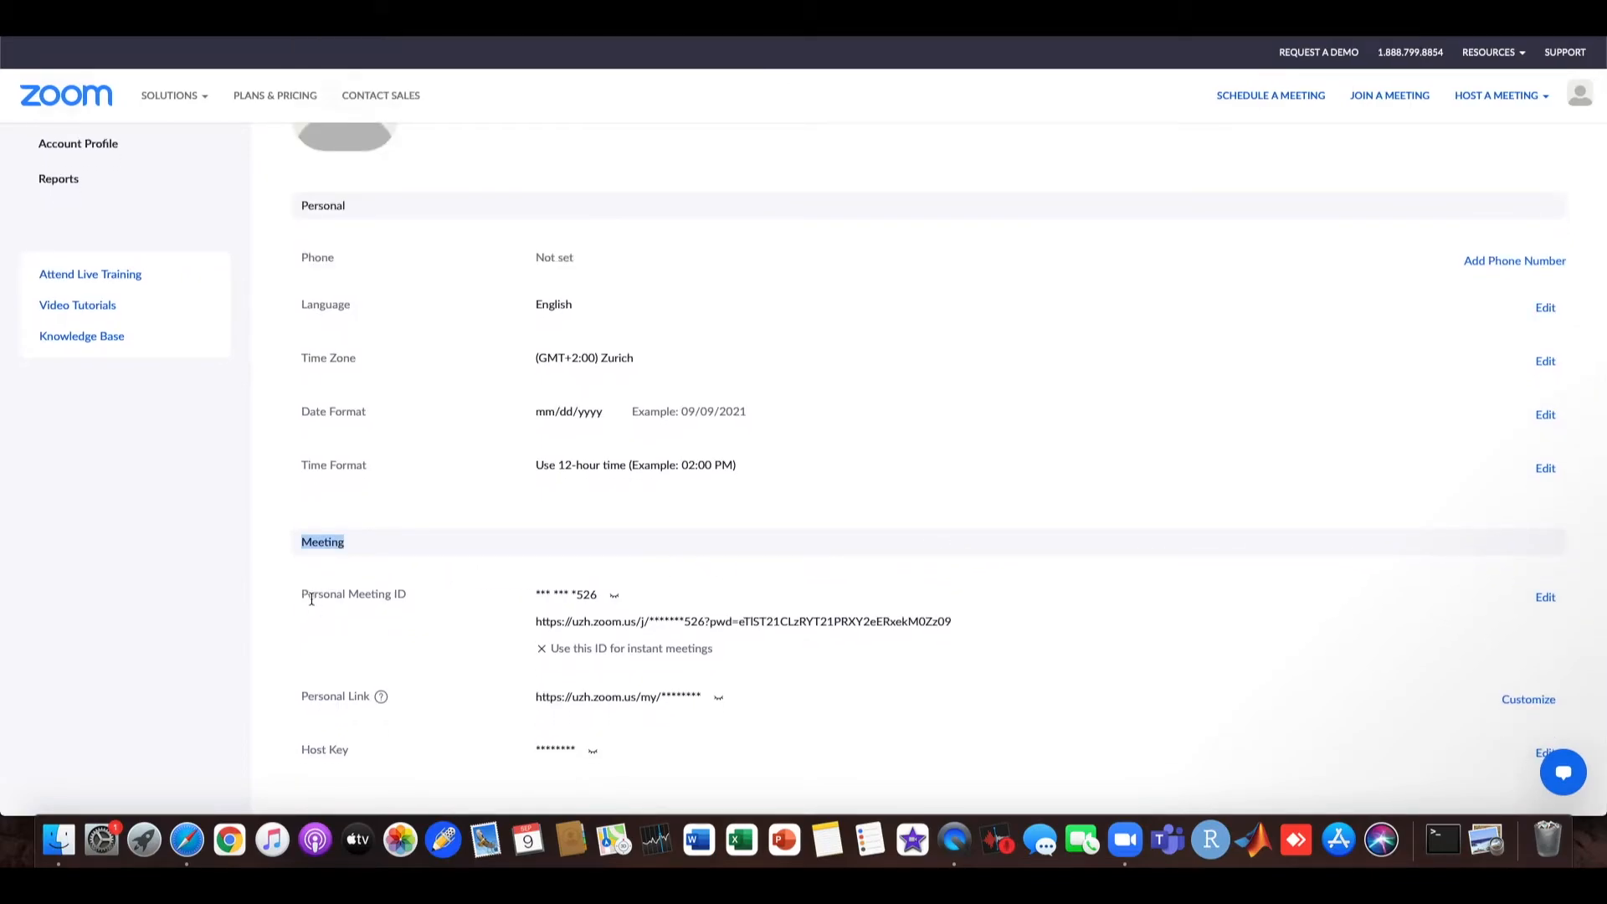
{"action": "mouse_move", "coordinate": [367, 618]}
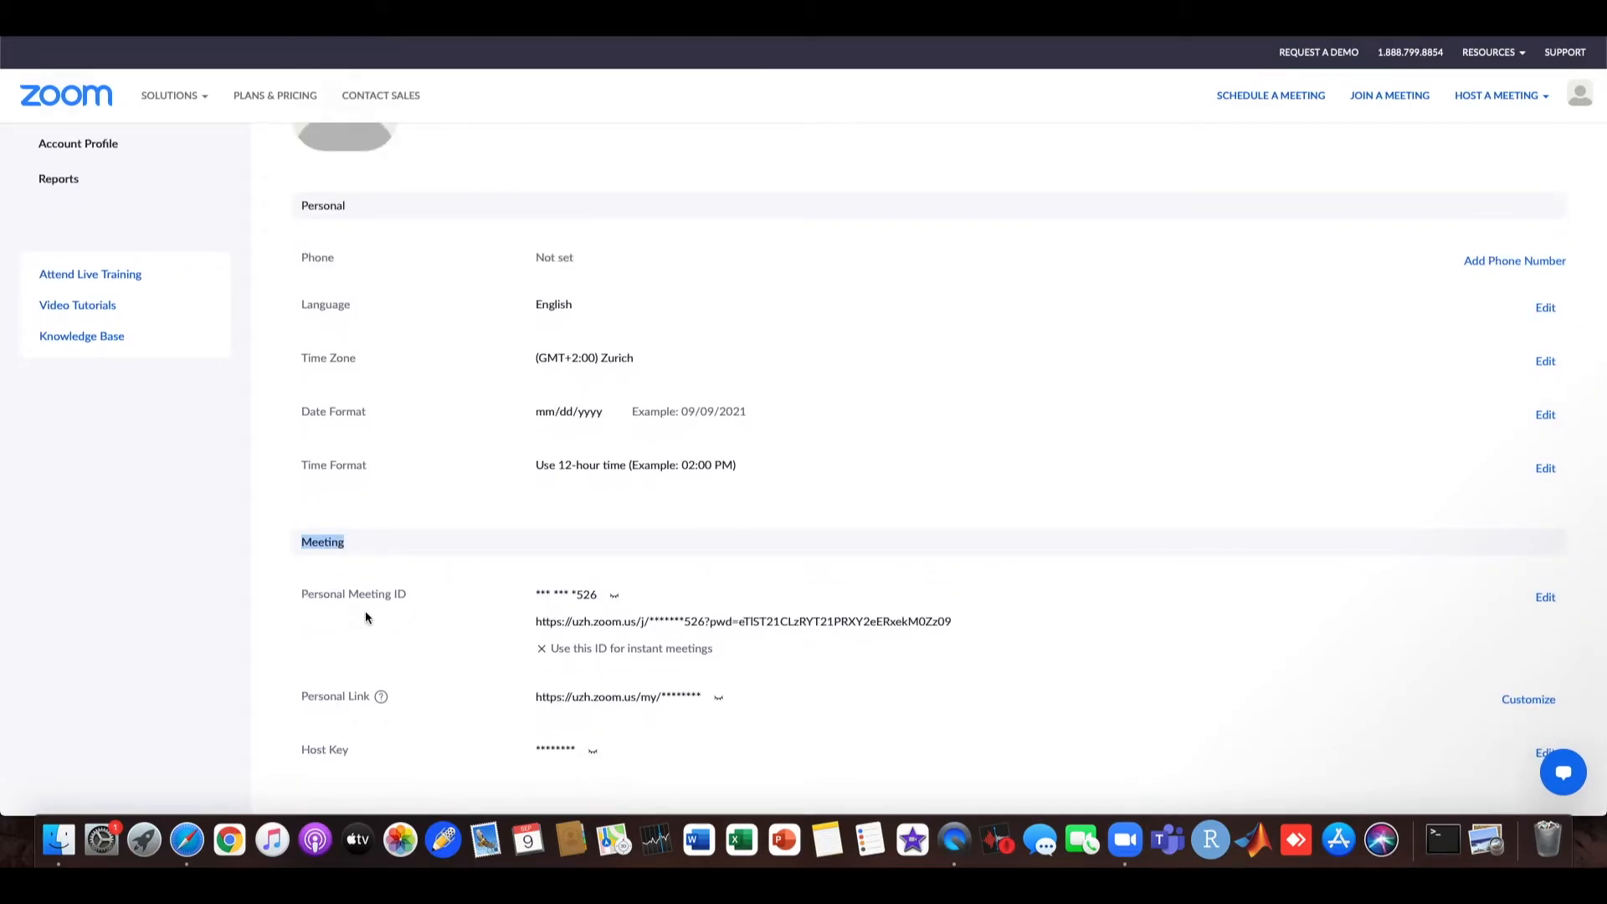
Step: Edit the Personal Meeting ID, enable 'Use Personal Meeting ID for instant meetings', and save
{"action": "left_click", "coordinate": [1544, 596]}
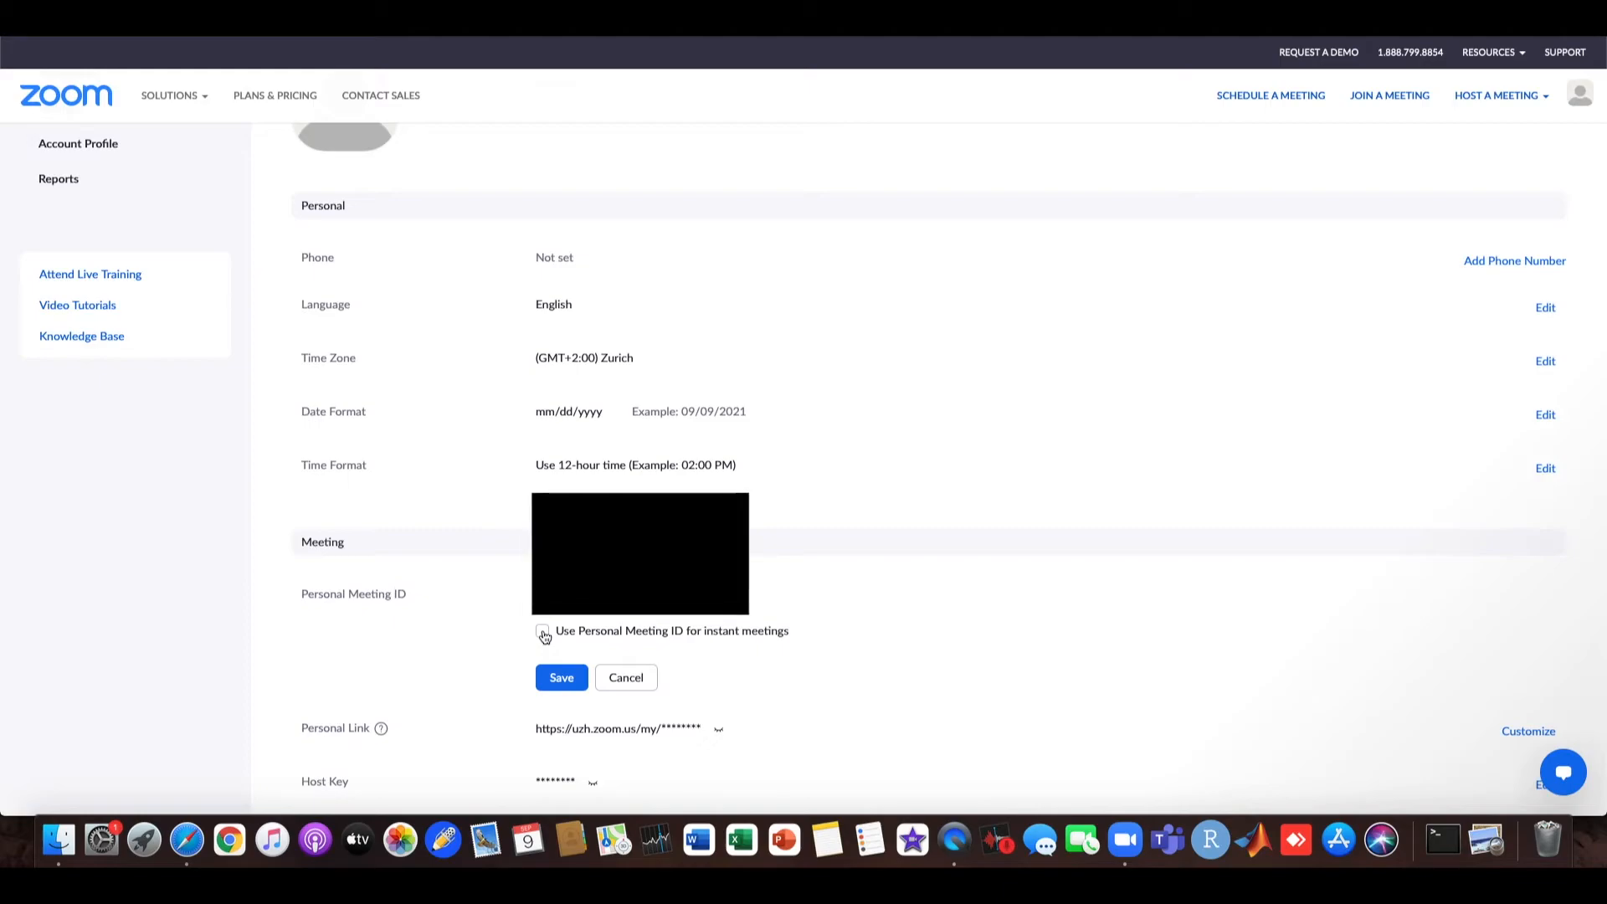
{"action": "left_click", "coordinate": [543, 630]}
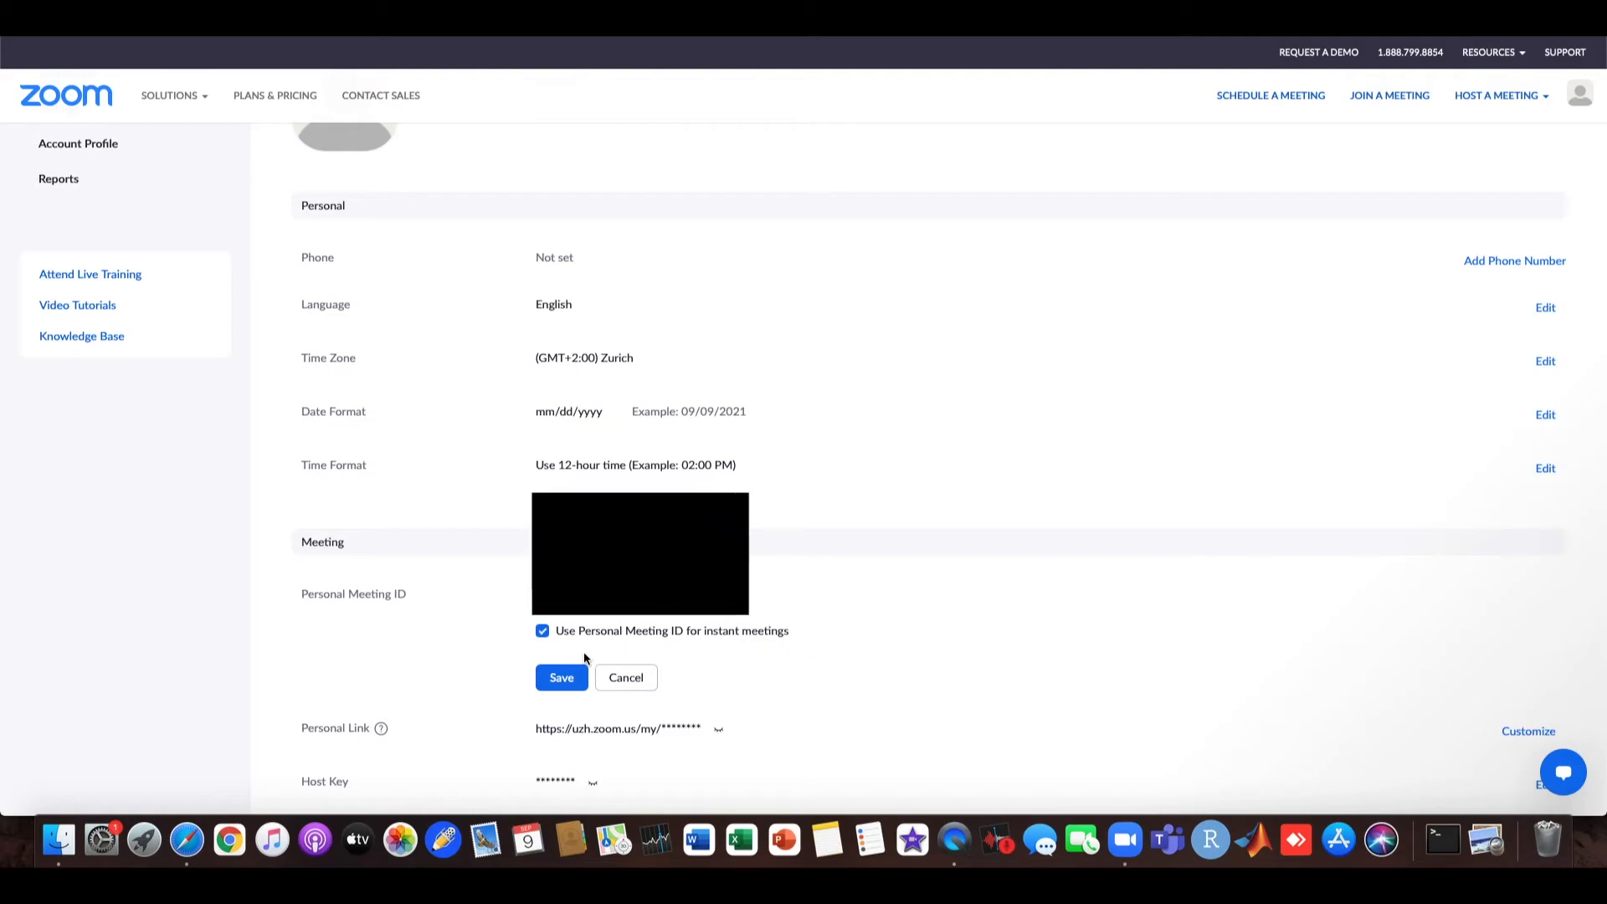
{"action": "left_click", "coordinate": [561, 678]}
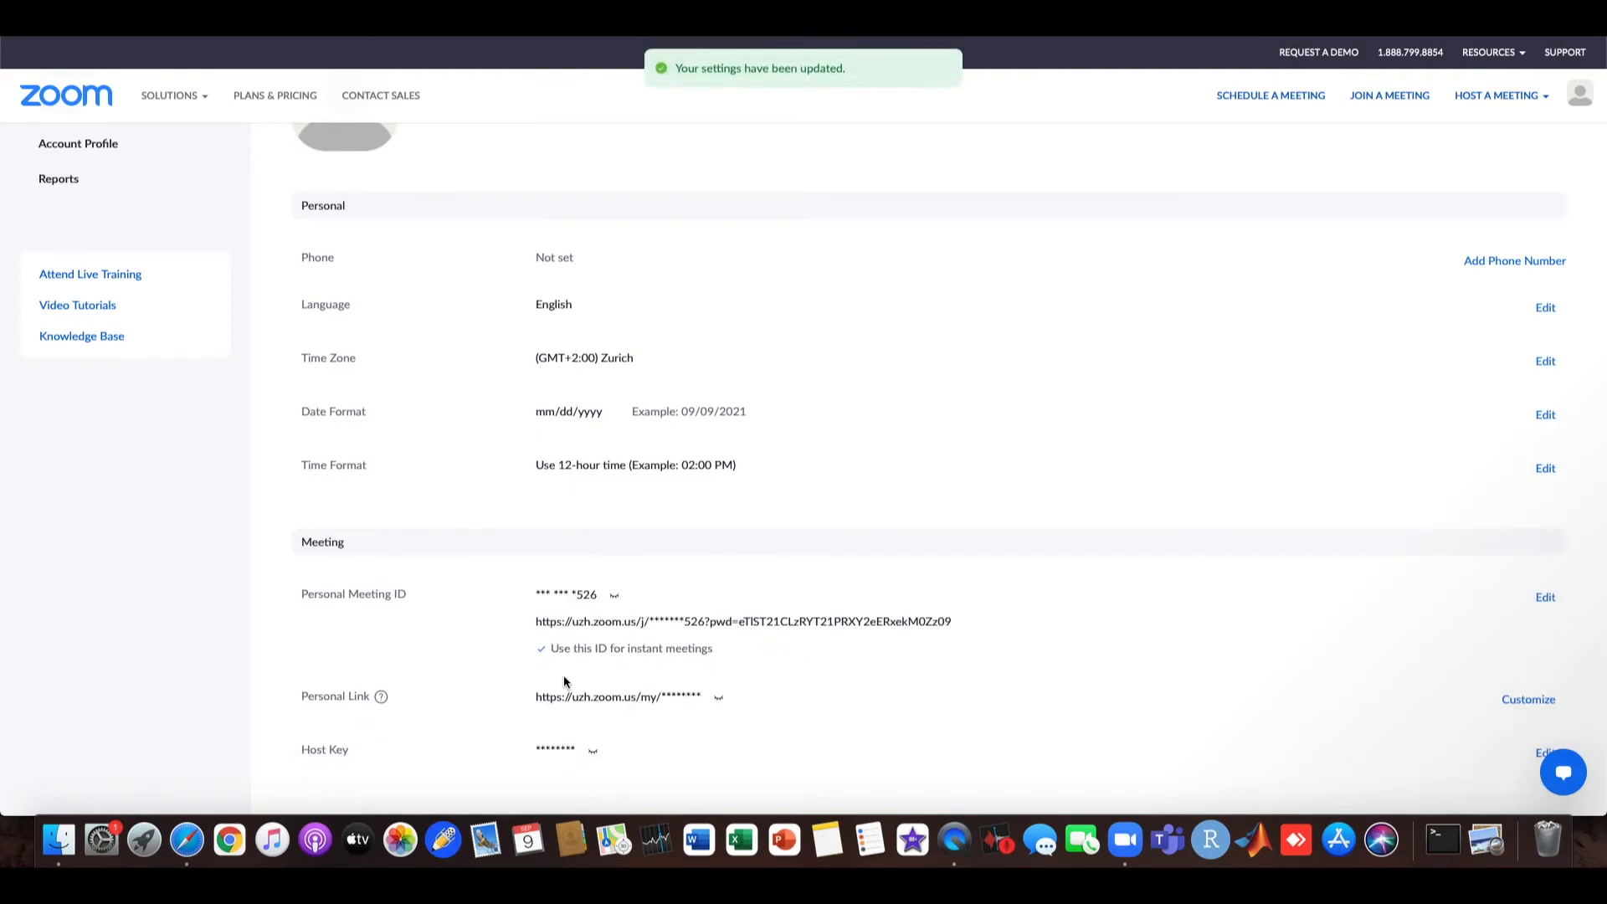